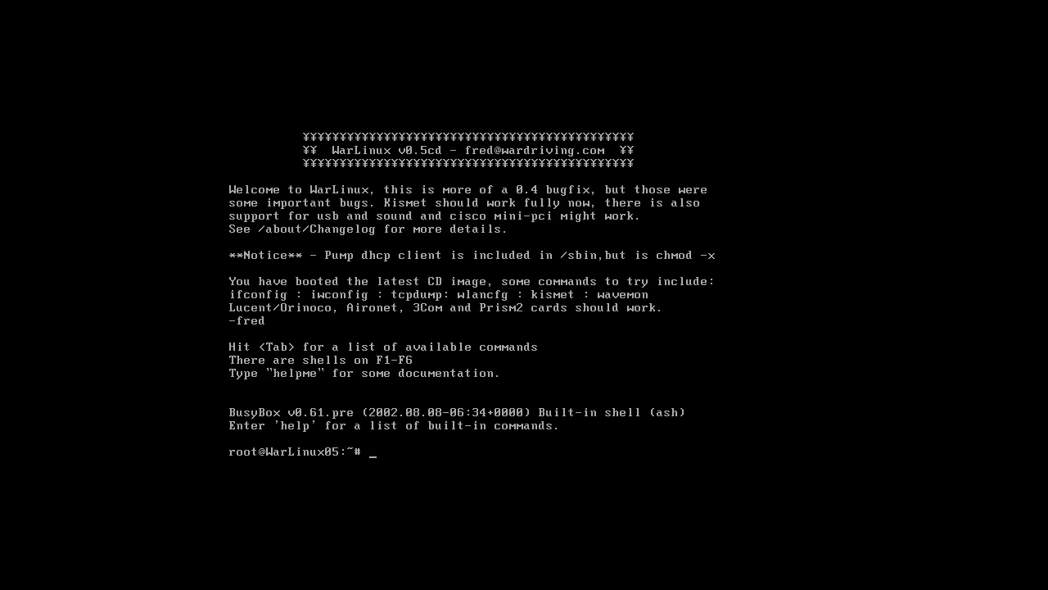
# List all available live CD commands, from grep through zcat, with Tab.
pyautogui.press('Tab')
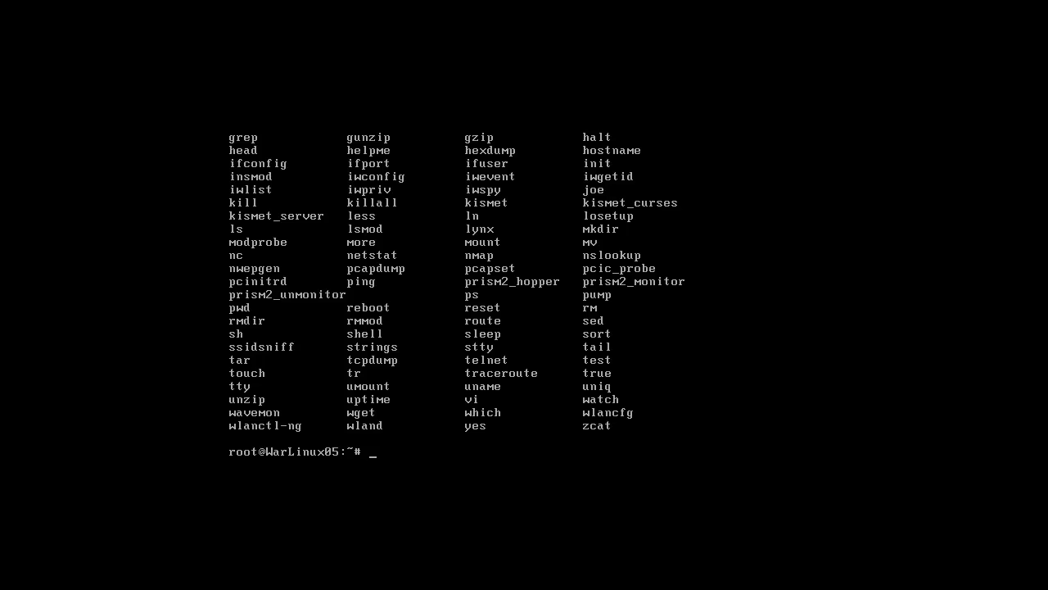
# Run ifconfig, showing only loopback lo, then ifconfig eth0, which reports device not found.
pyautogui.write('ifconf')
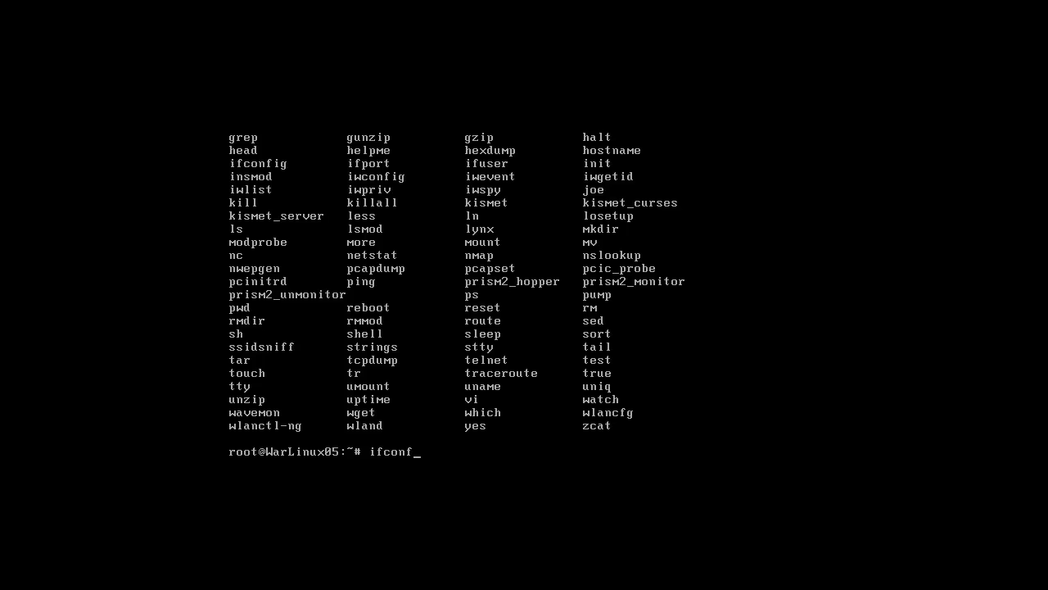
pyautogui.press('Return')
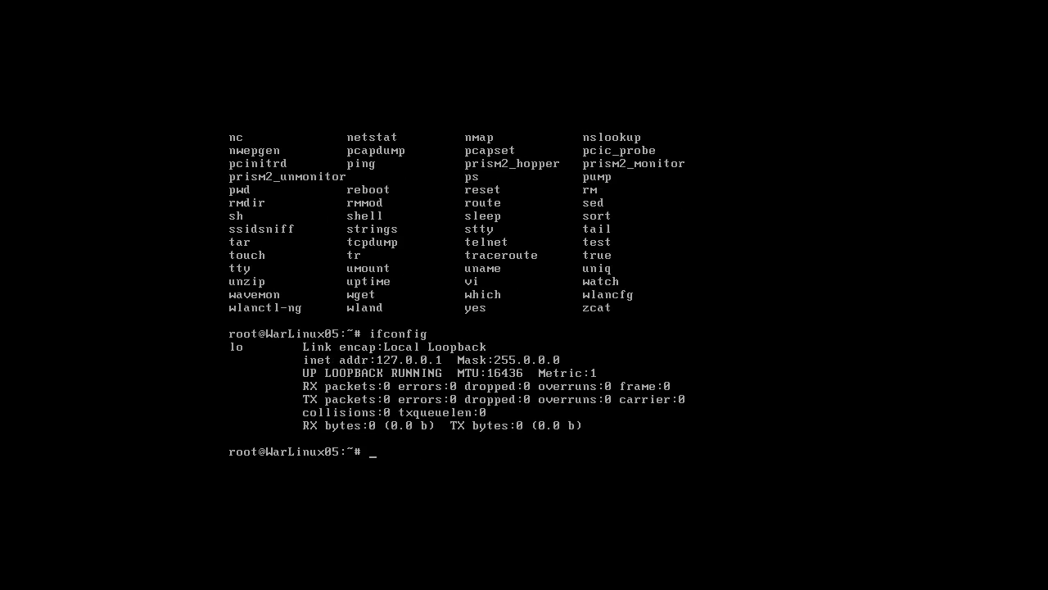
pyautogui.write('ifconfig et')
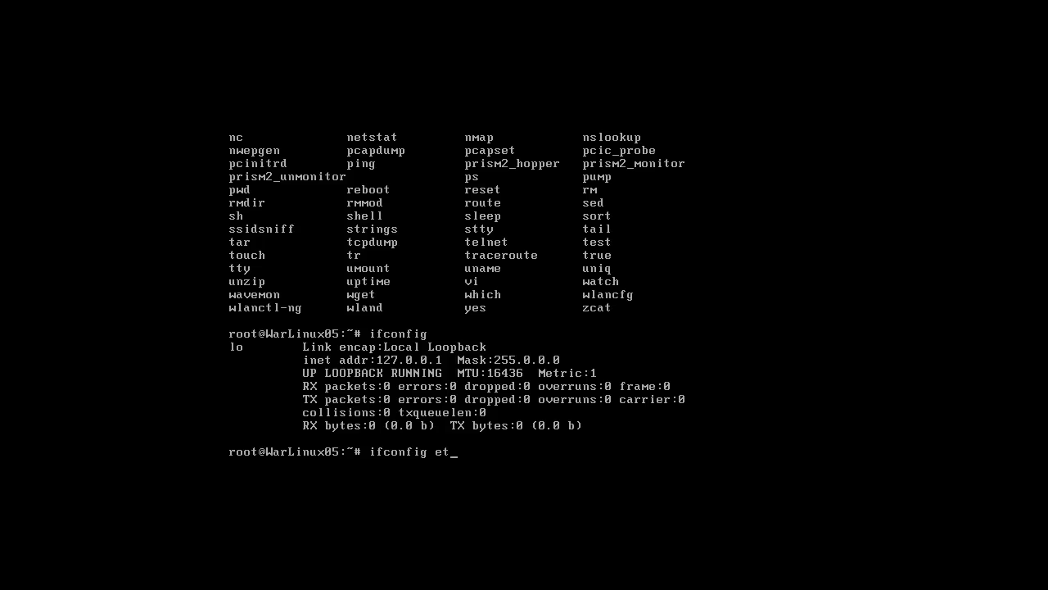
pyautogui.press('Return')
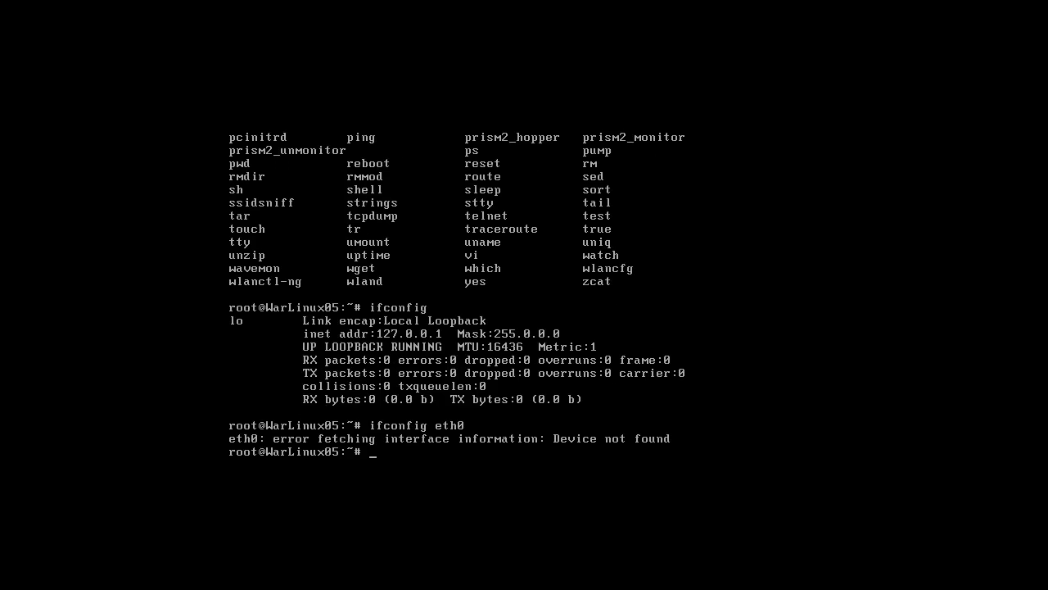
pyautogui.write('c')
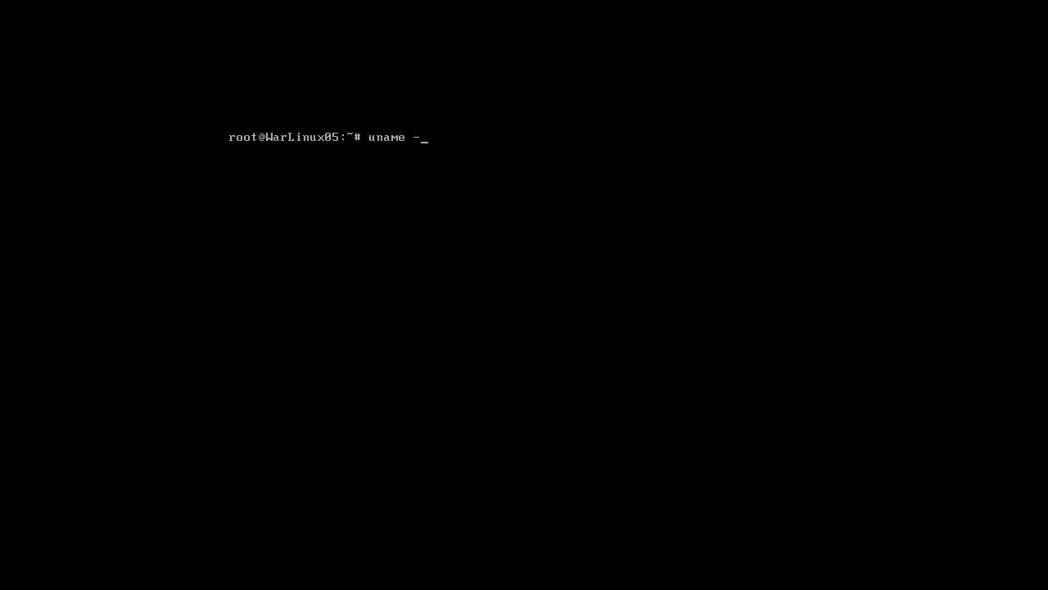
# Clear the screen, run uname -a (kernel 2.4.18, i686), and echo the empty $DESKTOP_SESSION.
pyautogui.press('Return')
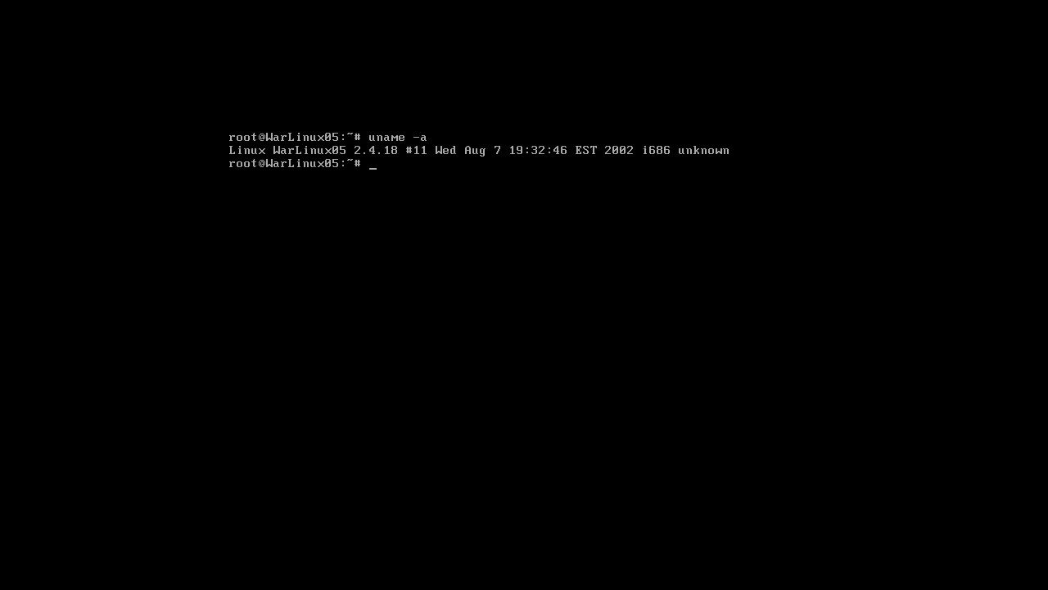
pyautogui.write('uname -a')
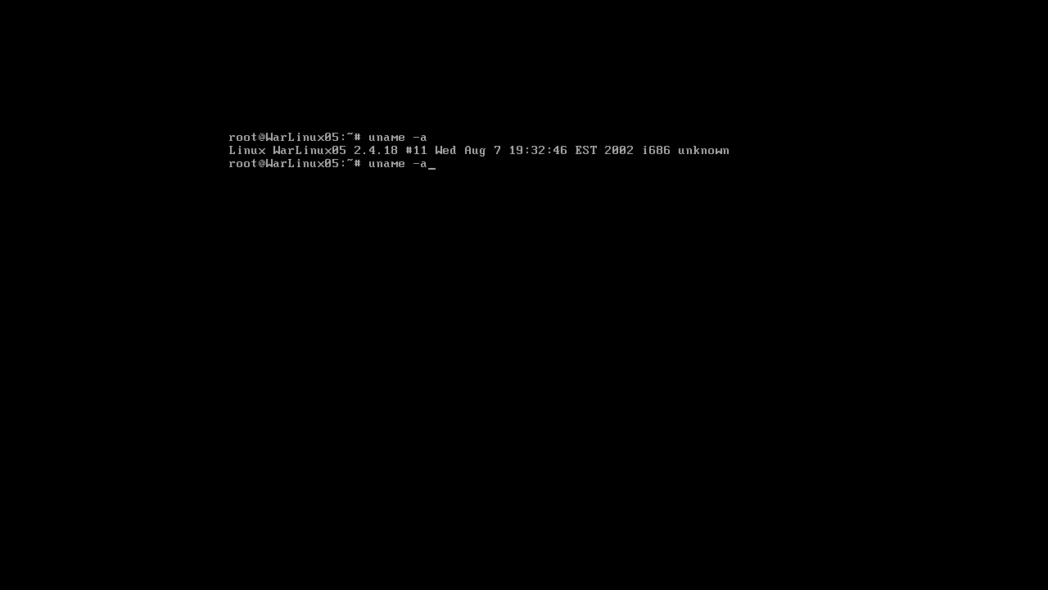
pyautogui.write('ech')
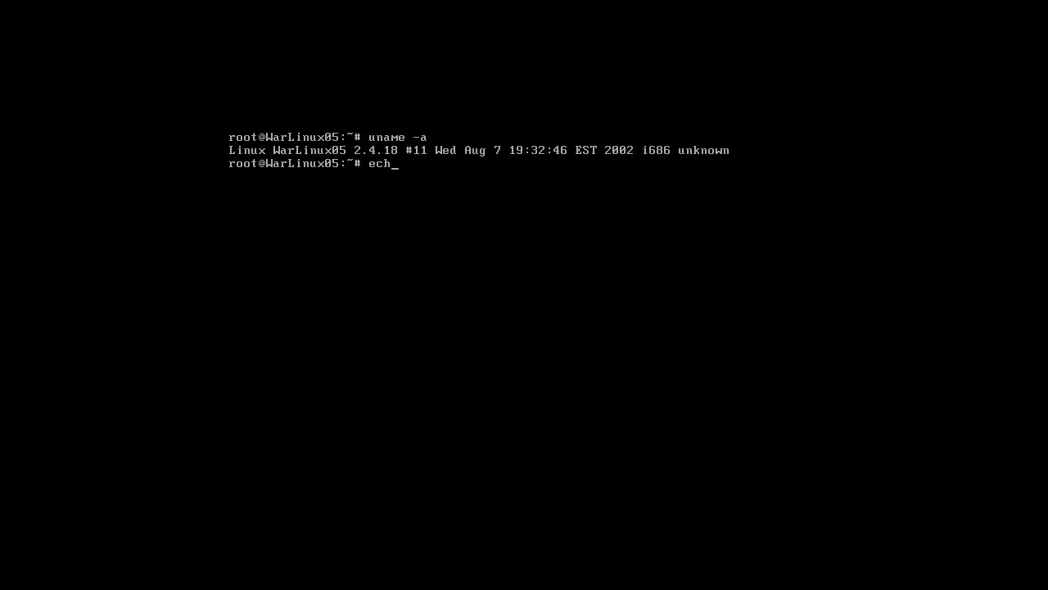
pyautogui.write('o $')
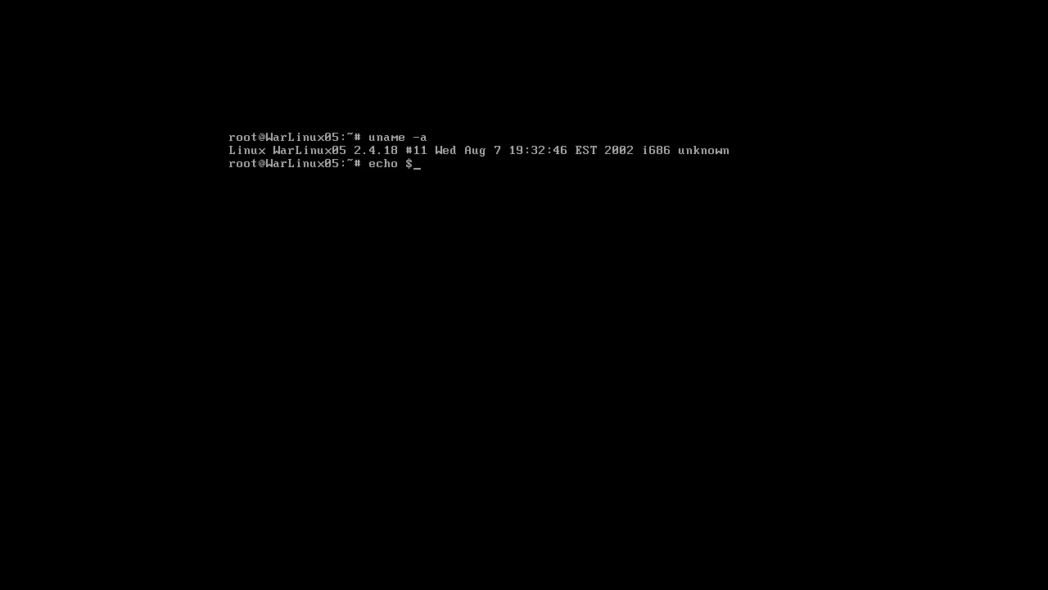
pyautogui.write('DES')
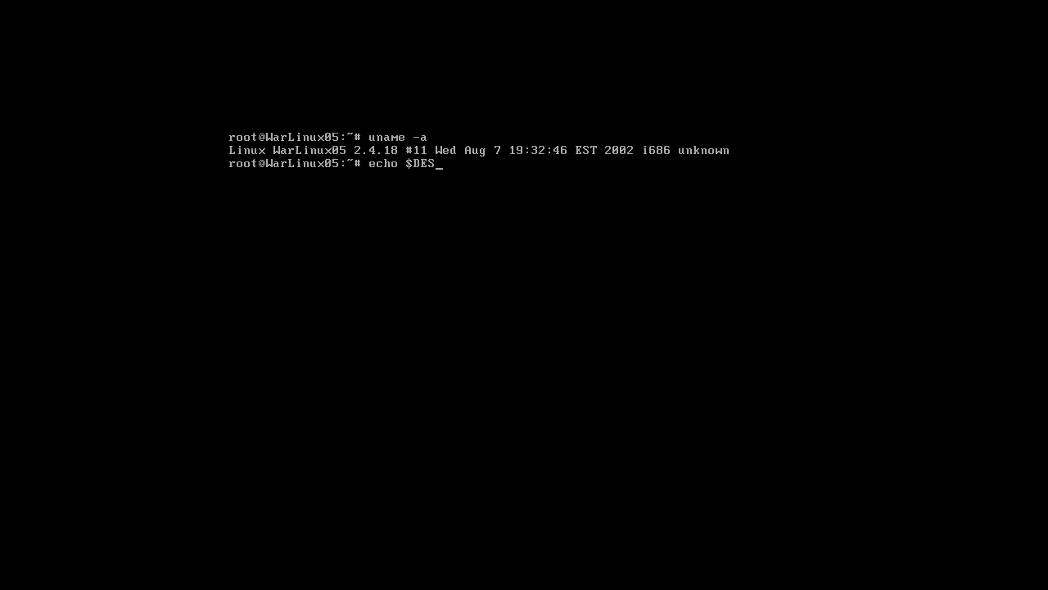
pyautogui.write('KTOP_SESSI')
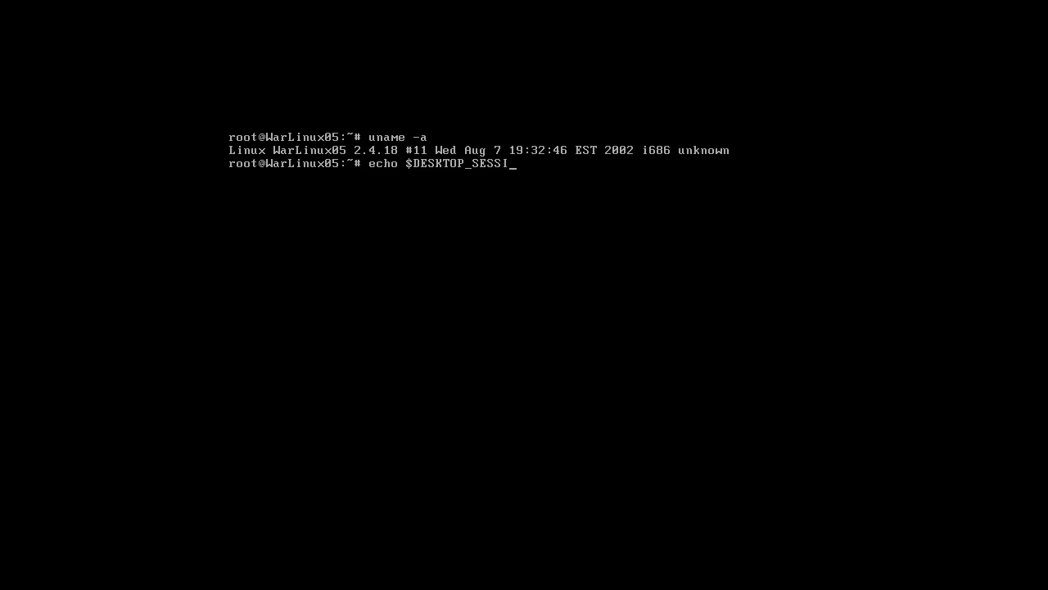
pyautogui.press('Return')
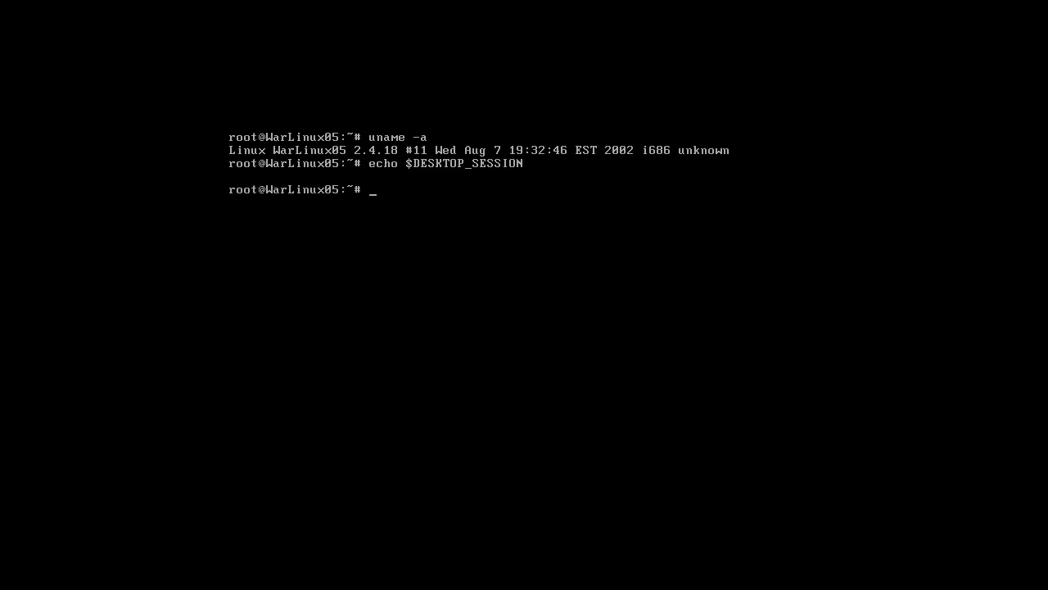
# Echo the empty $HOST variable and type clear.
pyautogui.write('ech')
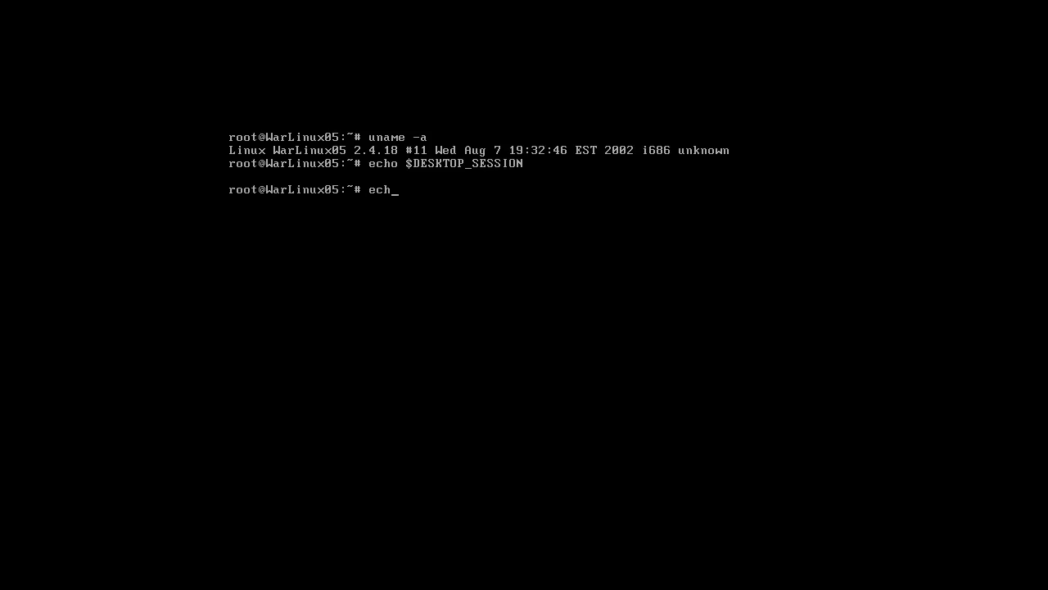
pyautogui.press('Return')
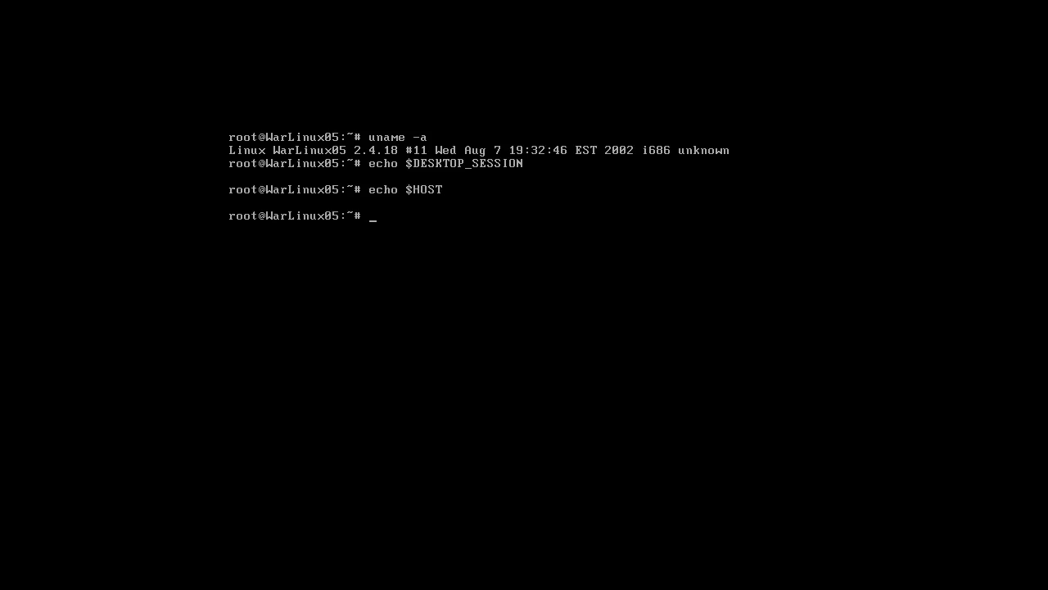
pyautogui.write('clear')
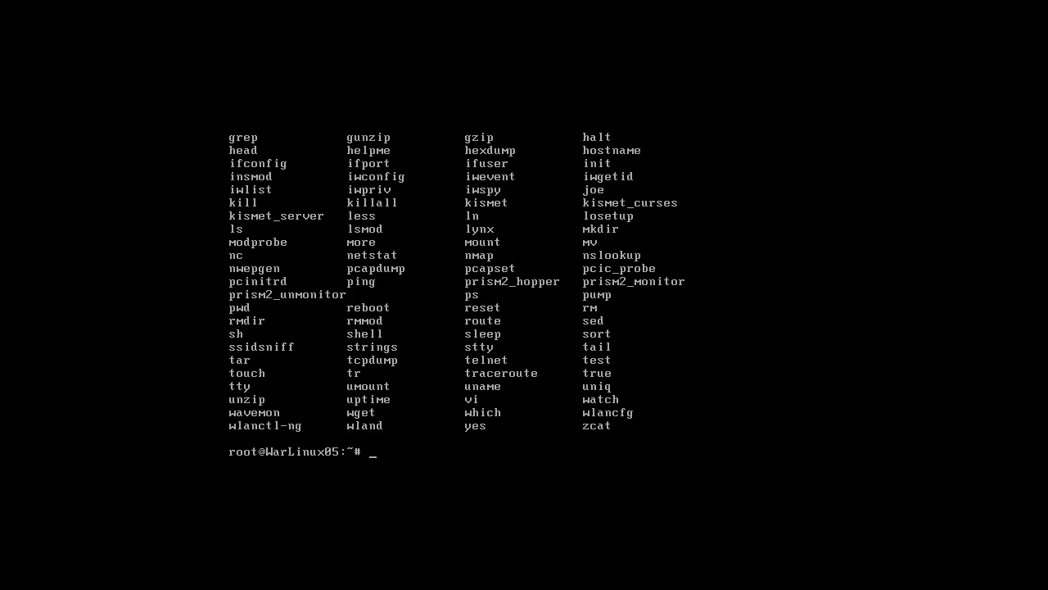
# Show nwepgen's WEP key usage, then start kismet, which fails with 'ioctl: No such device'.
pyautogui.write('nc')
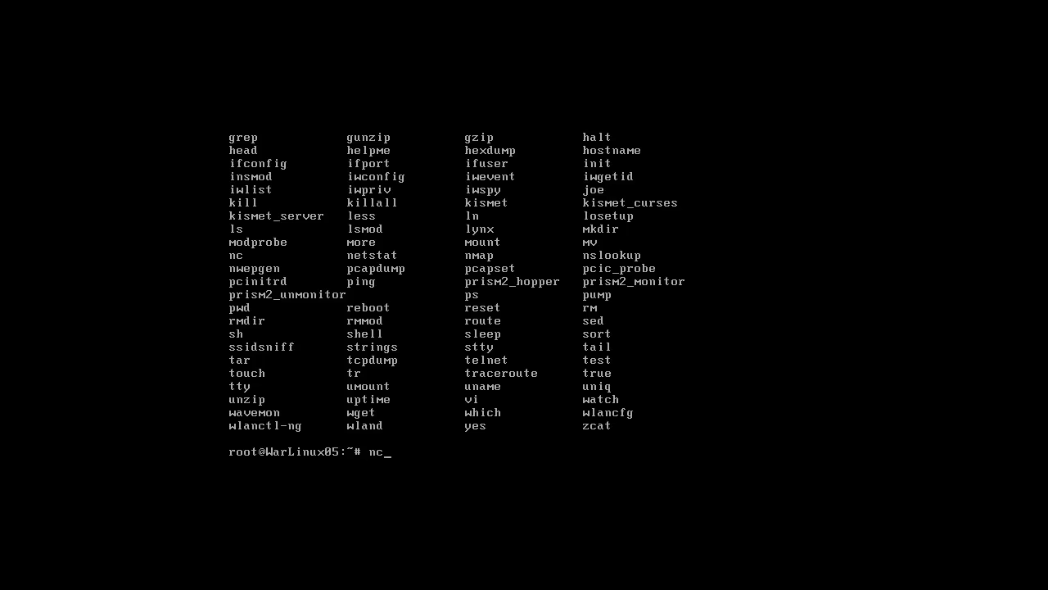
pyautogui.press('BackSpace')
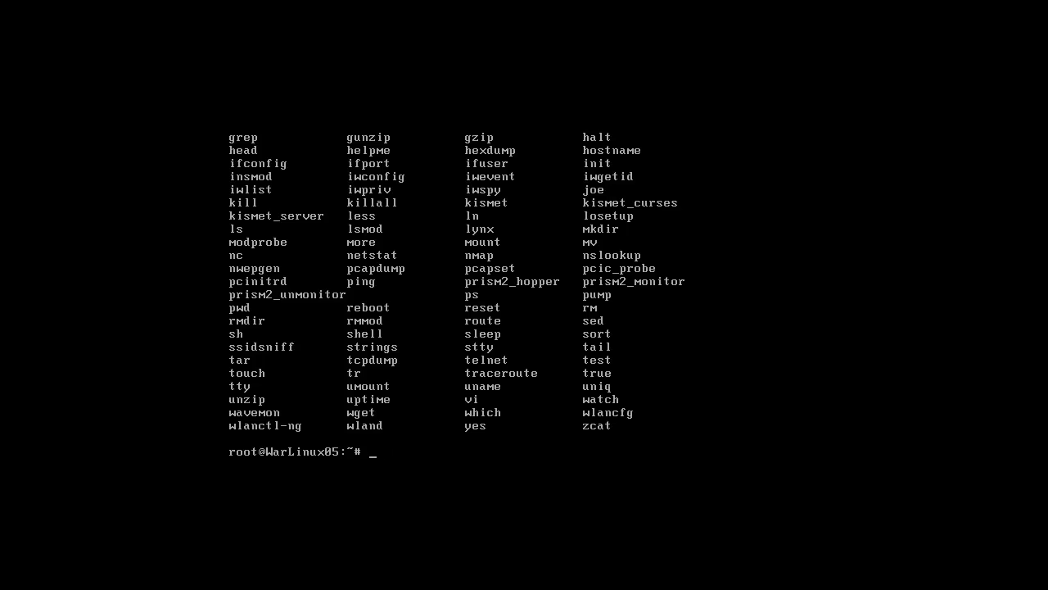
pyautogui.write('n')
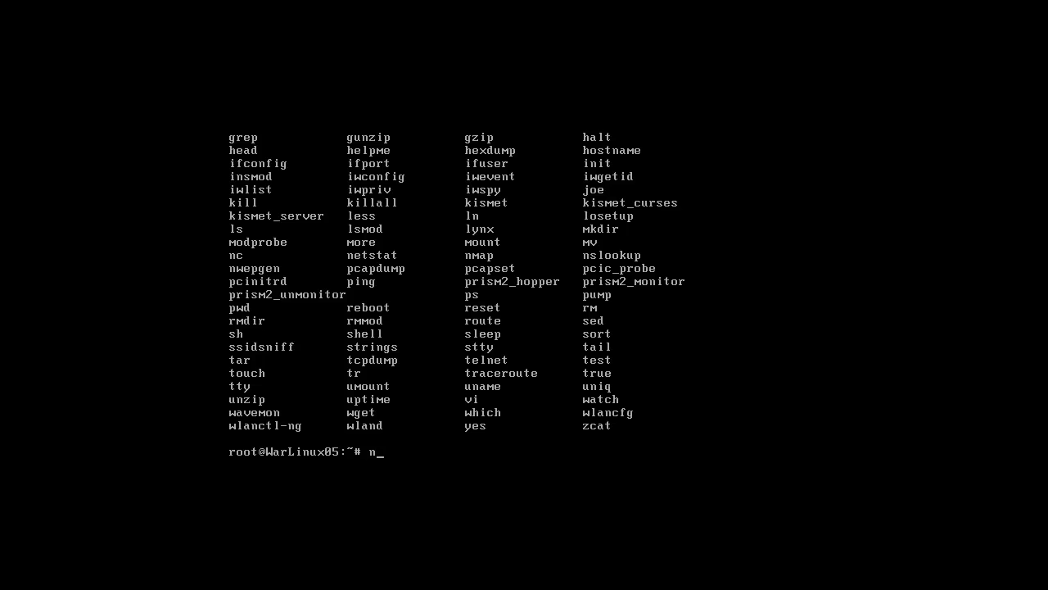
pyautogui.write('wepgen')
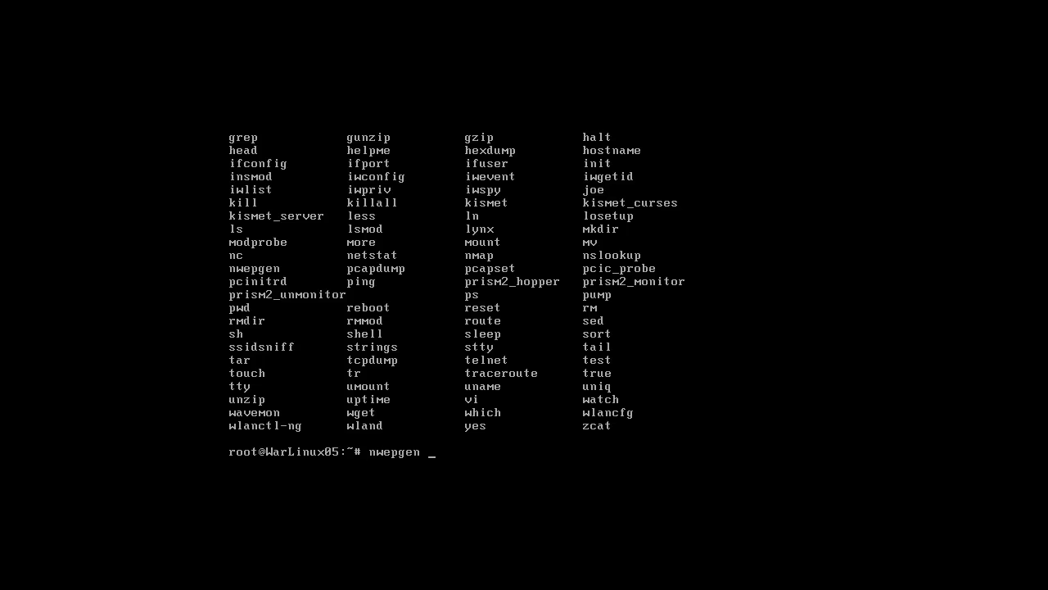
pyautogui.press('Return')
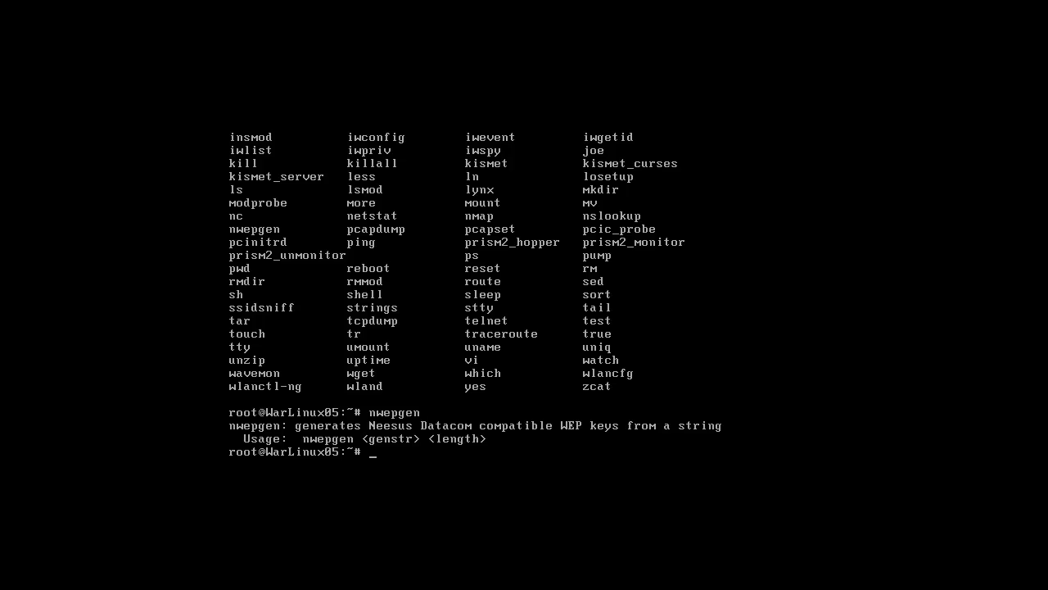
pyautogui.write('nmap')
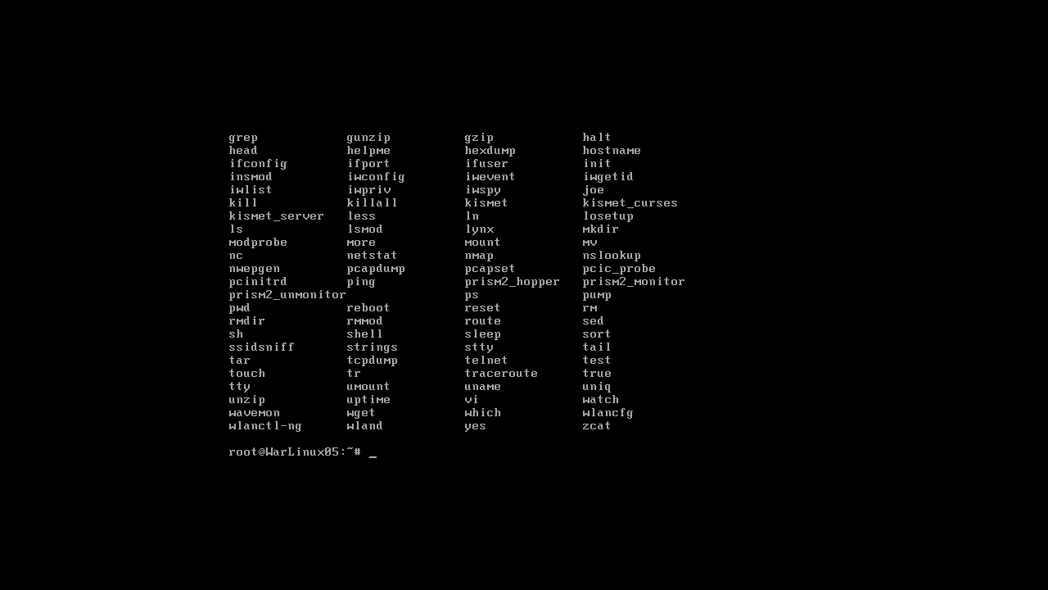
pyautogui.write('kismet')
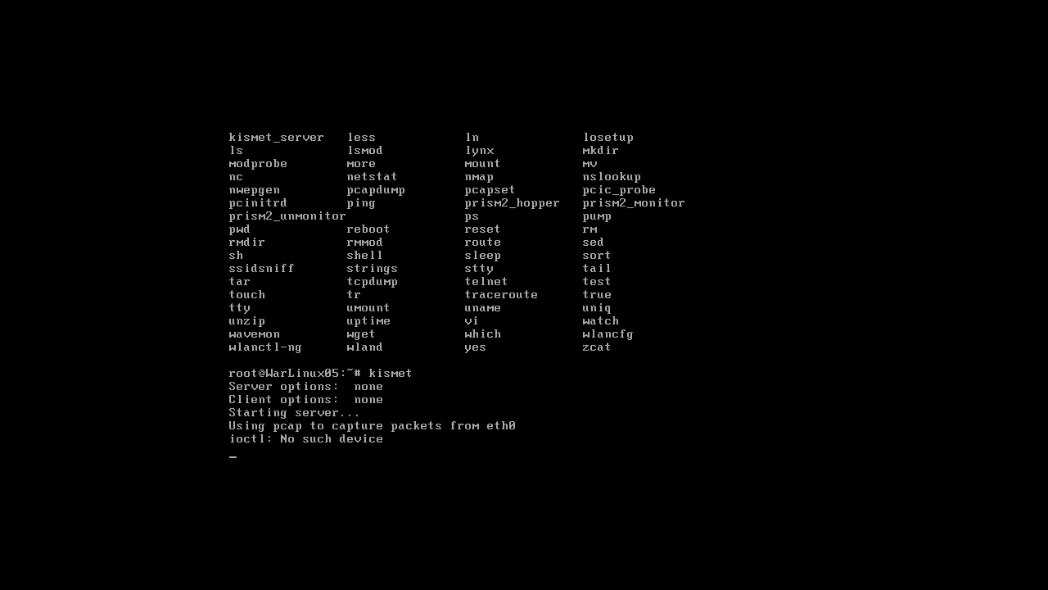